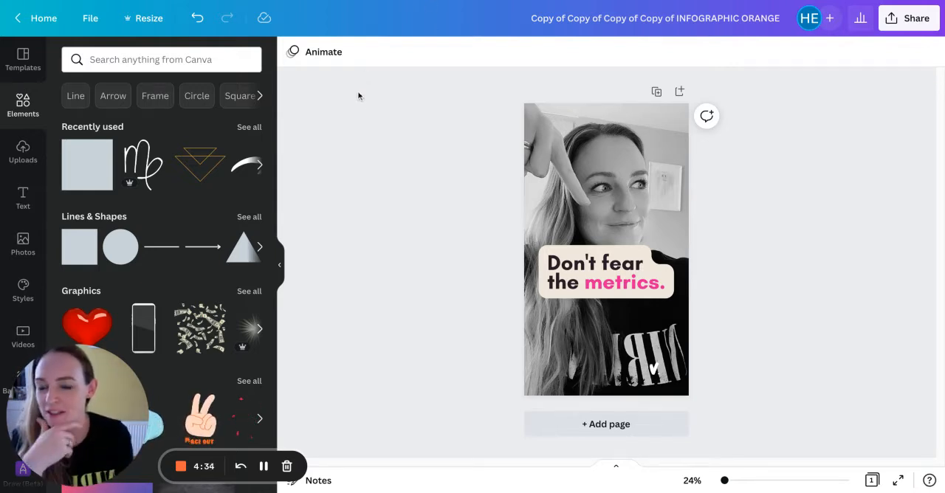
Add a yellow square from Recently used and stretch it across the full page width around the caption.
{"action": "left_click", "coordinate": [628, 166]}
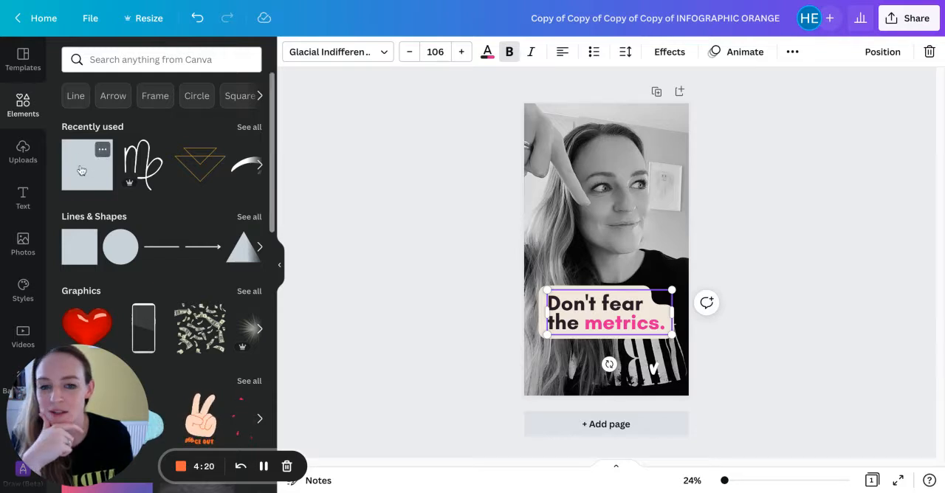
{"action": "left_click", "coordinate": [86, 164]}
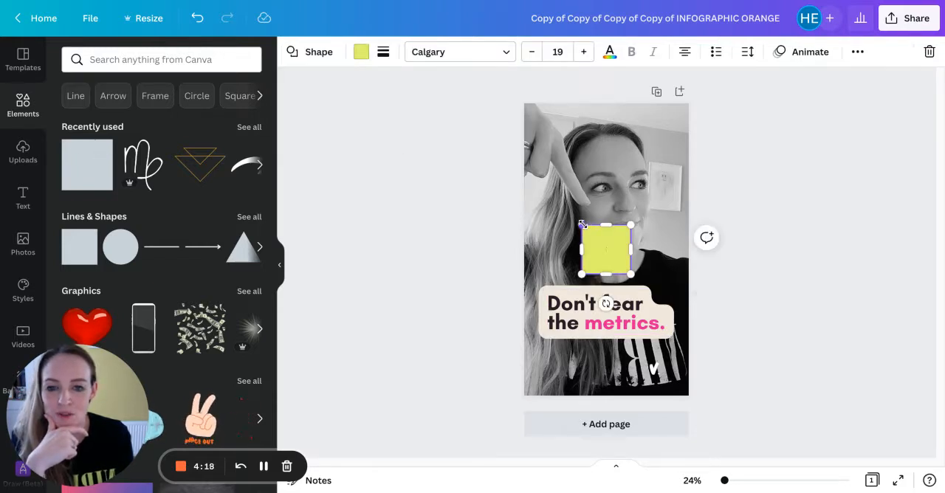
{"action": "left_click_drag", "start_coordinate": [582, 224], "coordinate": [519, 186]}
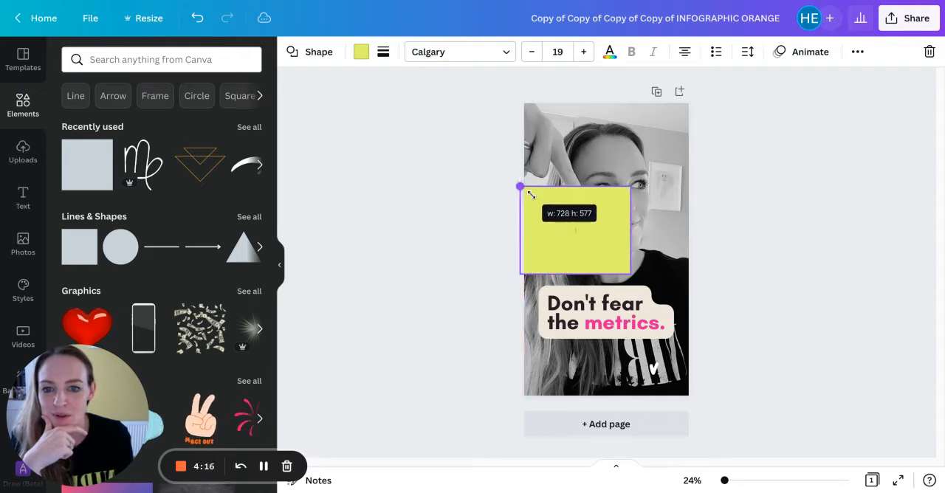
{"action": "left_click_drag", "start_coordinate": [633, 271], "coordinate": [679, 327]}
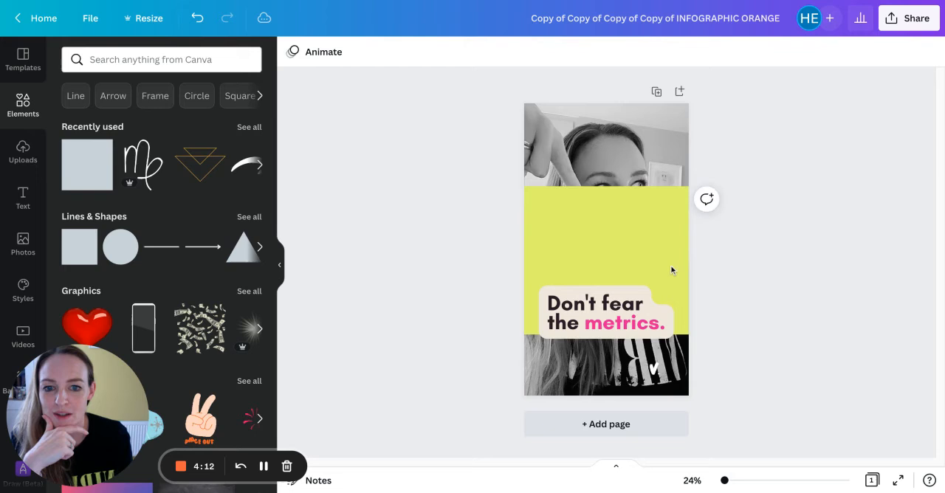
{"action": "left_click", "coordinate": [605, 214]}
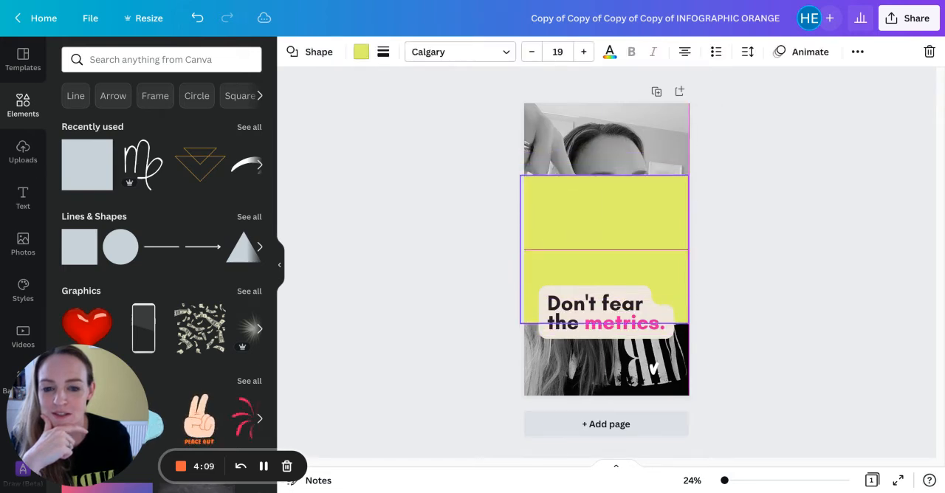
{"action": "left_click", "coordinate": [606, 236]}
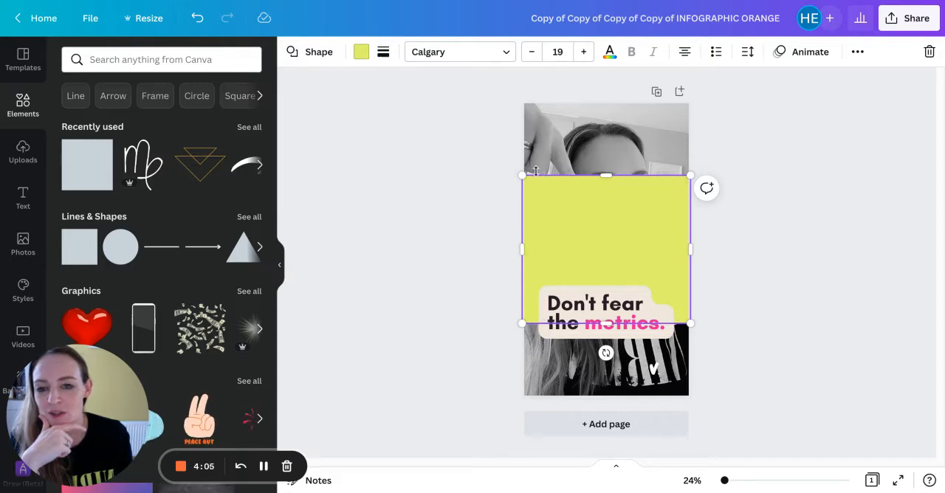
{"action": "mouse_move", "coordinate": [500, 317]}
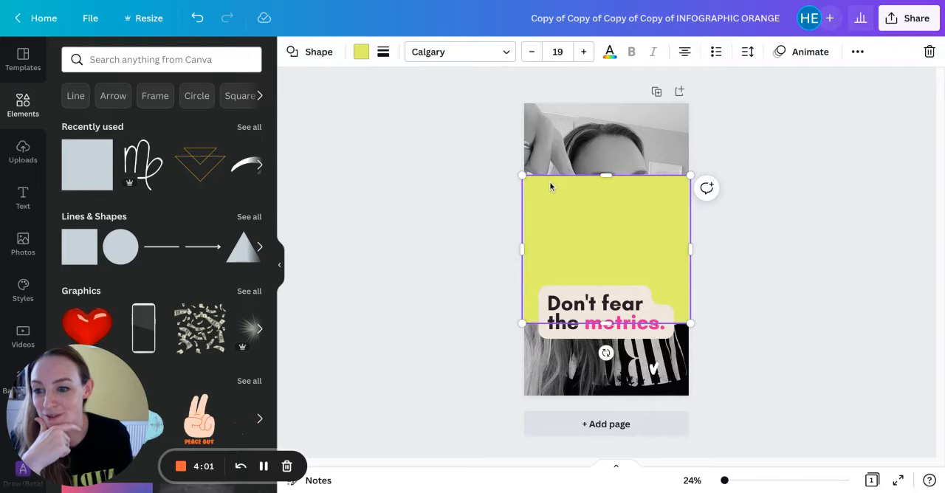
{"action": "mouse_move", "coordinate": [699, 309]}
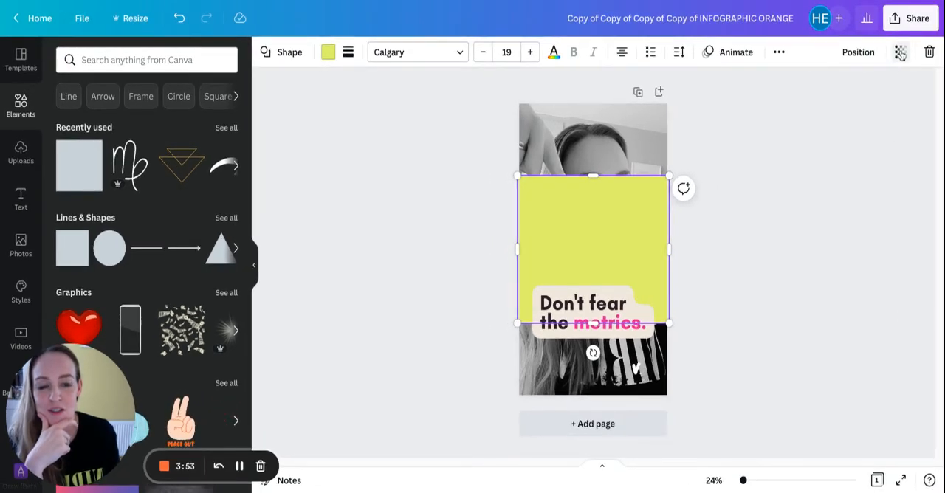
Lower the yellow square's transparency so the photo shows through, then select the caption to move it up.
{"action": "left_click", "coordinate": [900, 51]}
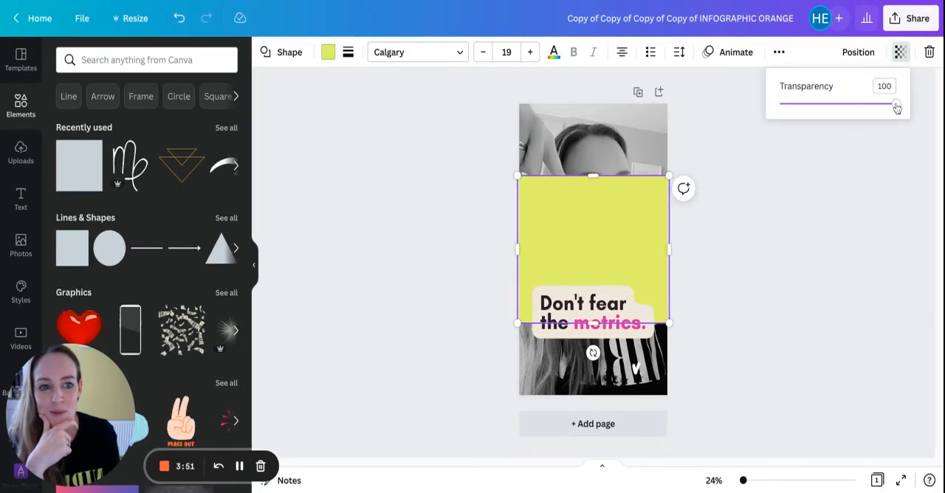
{"action": "left_click_drag", "start_coordinate": [895, 104], "coordinate": [850, 103]}
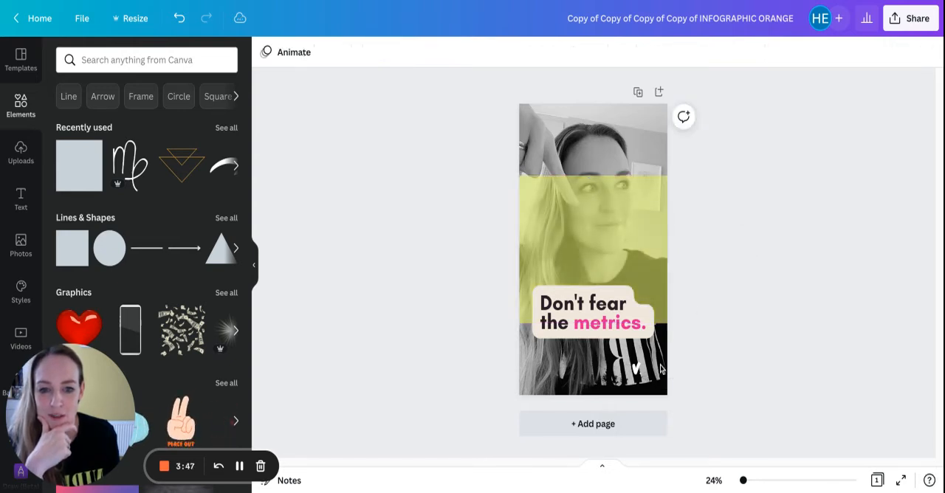
{"action": "left_click", "coordinate": [590, 322]}
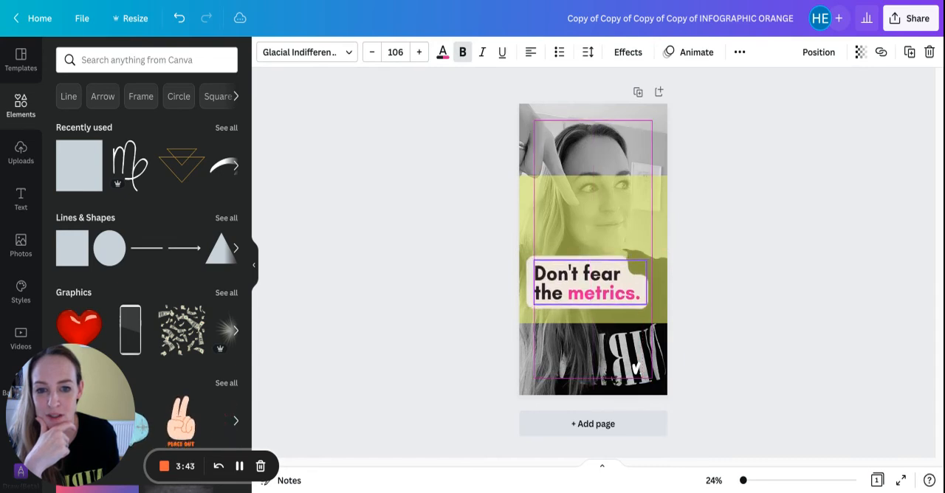
Move the white heart higher on the photo and delete the yellow guide square.
{"action": "left_click", "coordinate": [655, 227]}
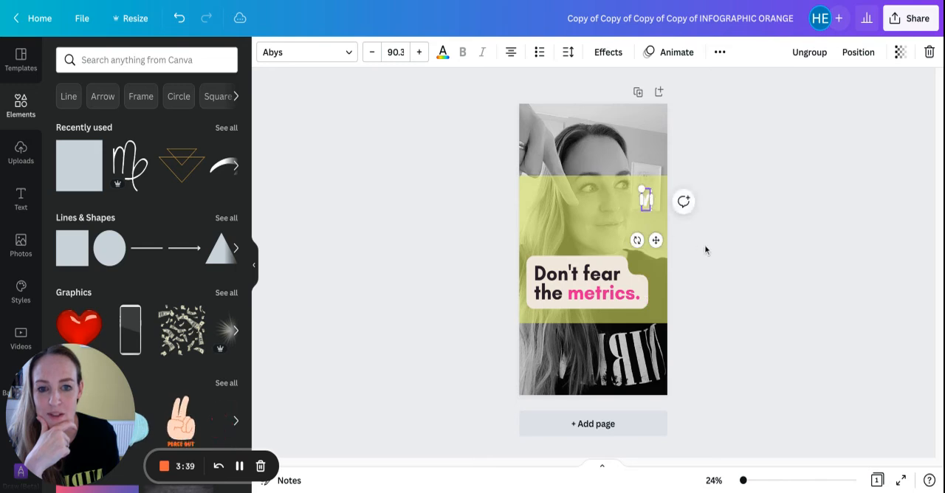
{"action": "left_click", "coordinate": [590, 221]}
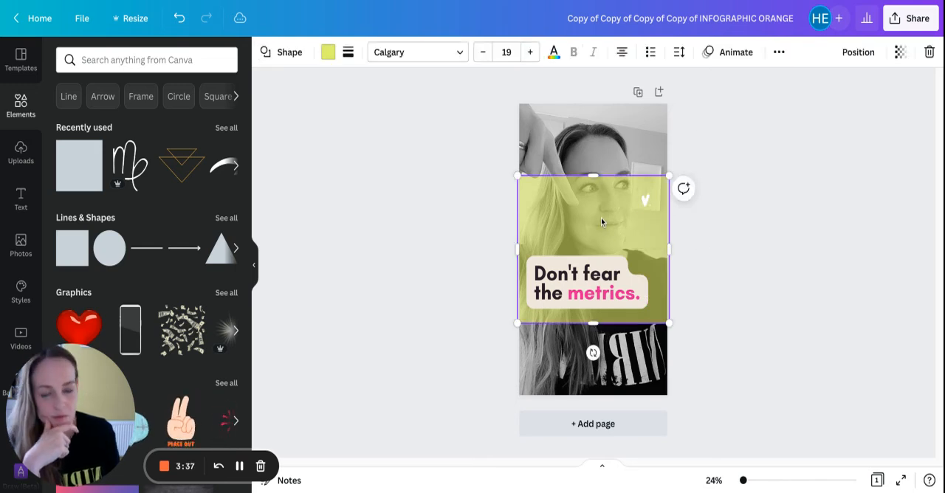
{"action": "left_click", "coordinate": [501, 355]}
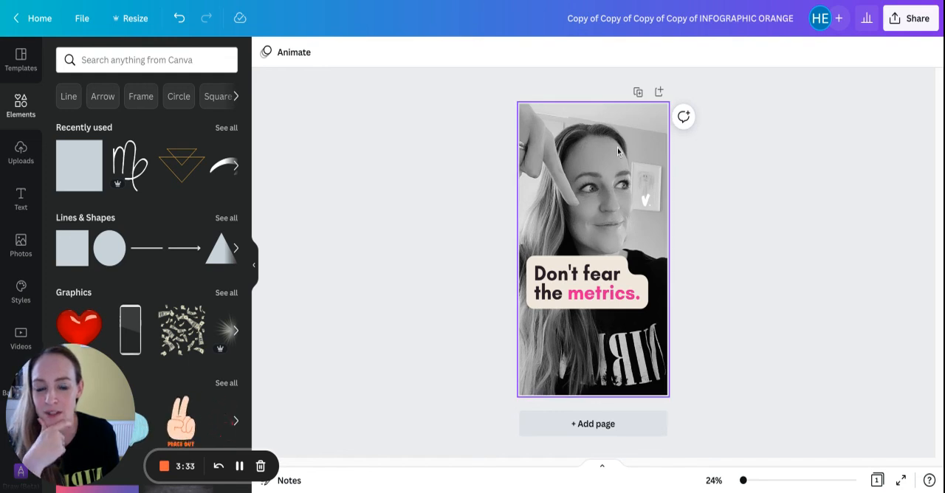
{"action": "mouse_move", "coordinate": [558, 185]}
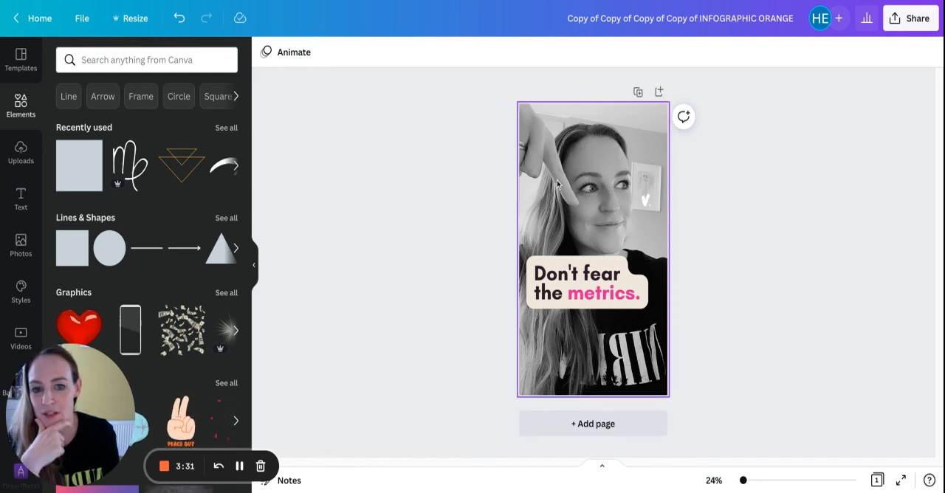